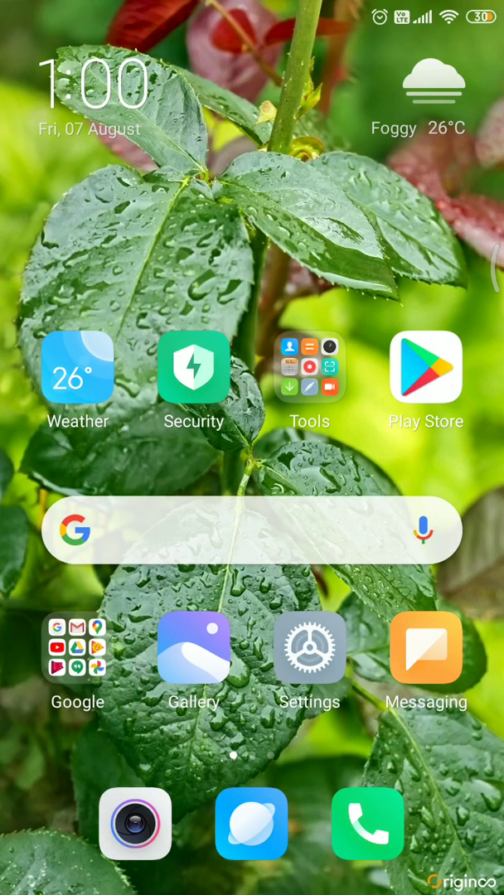
Swipe to the home-screen page that holds the Adobe Scan icon
scroll("left", 3)
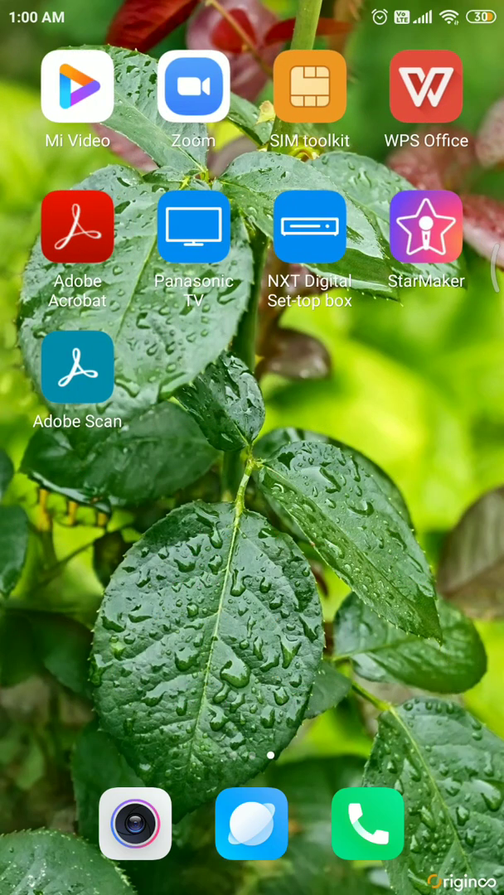
Launch Adobe Scan, dismiss the earlier scan review and aim the camera at the Economics page
left_click(76, 366)
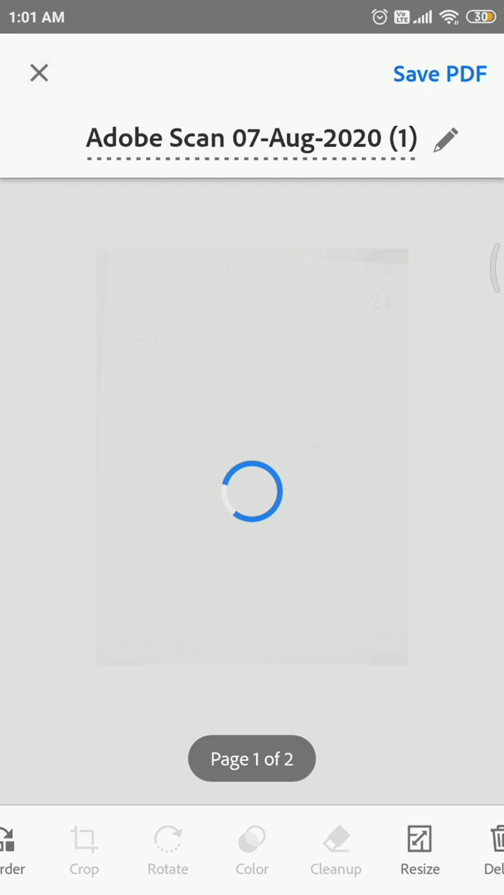
left_click(36, 73)
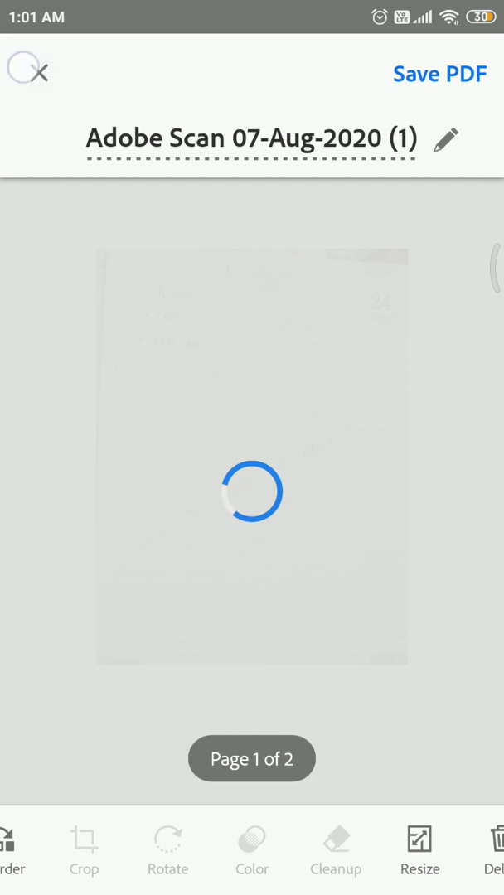
left_click(441, 73)
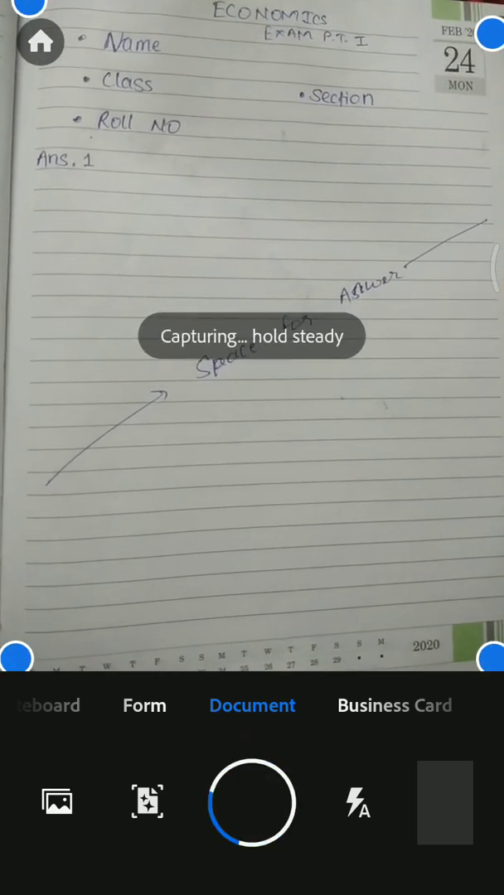
Capture both answer-sheet pages and accept the detected borders on the second
left_click(252, 802)
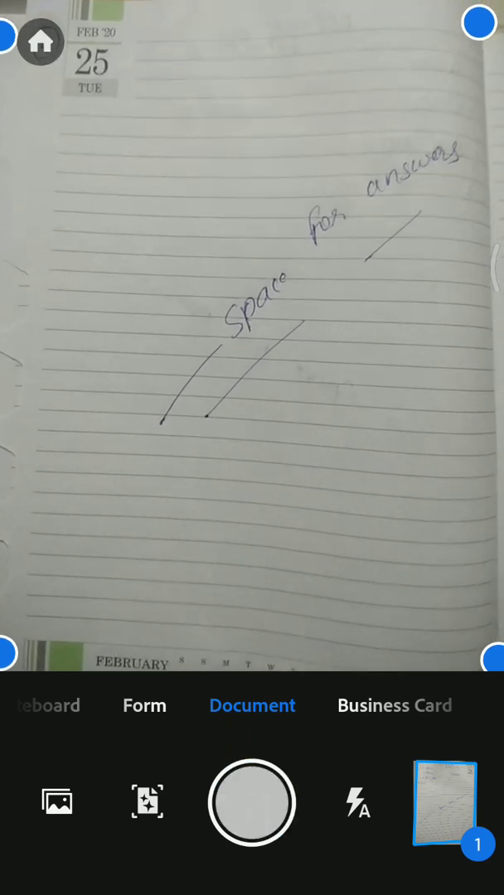
left_click(252, 802)
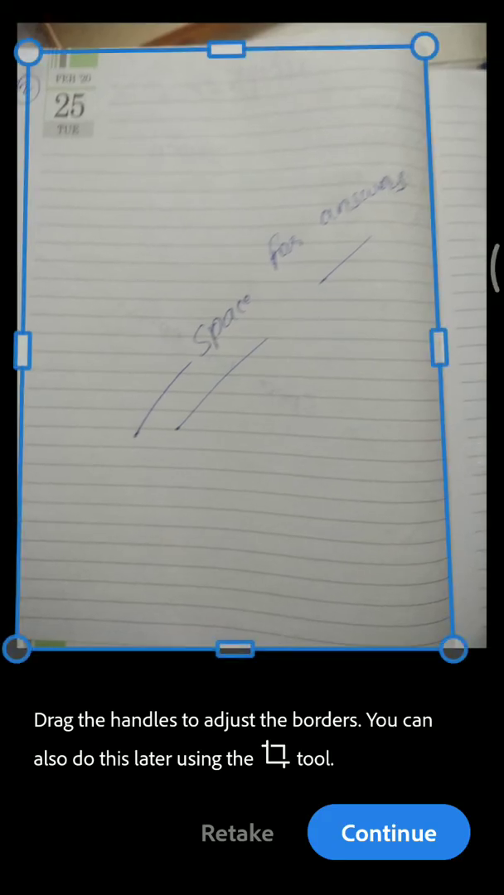
left_click(388, 832)
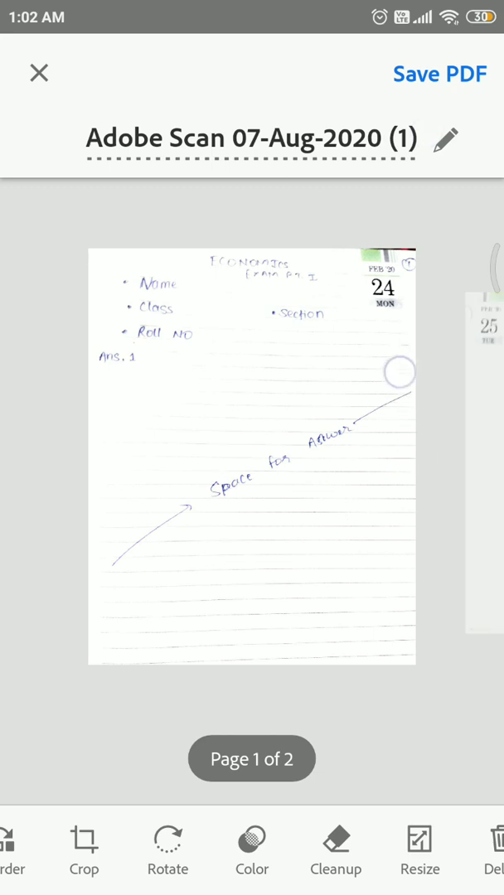
Rename the scan from its default title to 'kapil - Eco answer sheet'
left_click(444, 138)
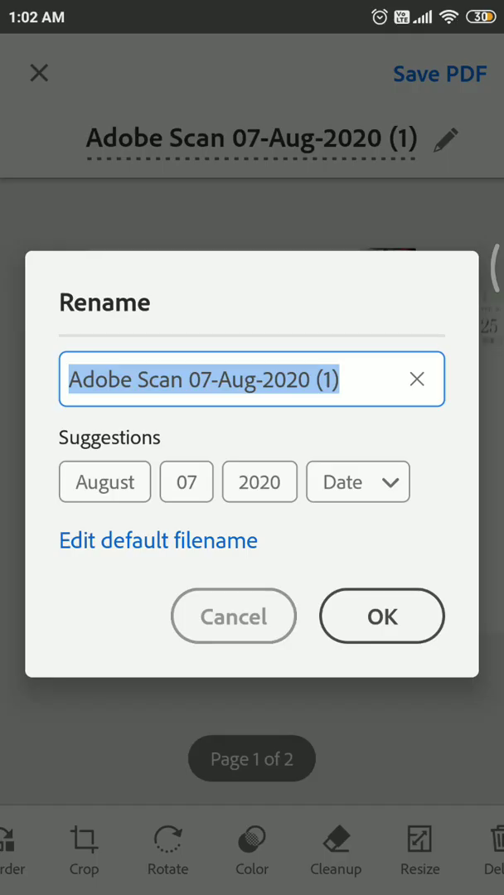
left_click(418, 378)
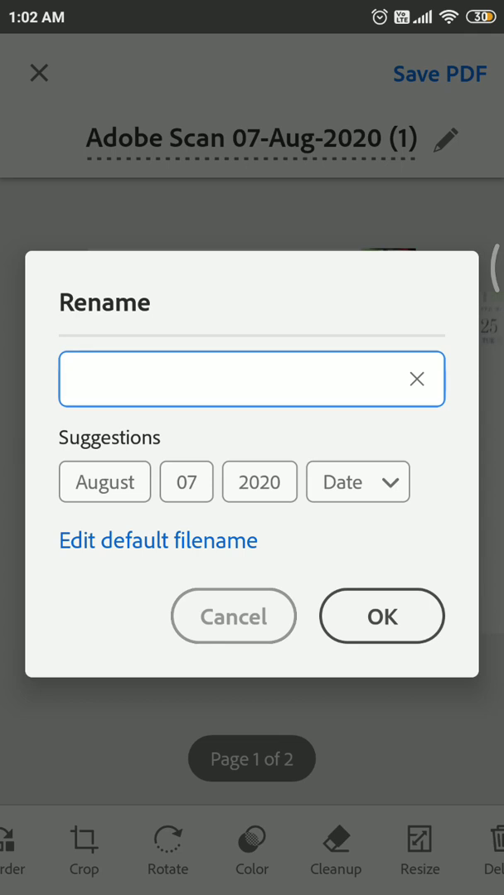
left_click(249, 378)
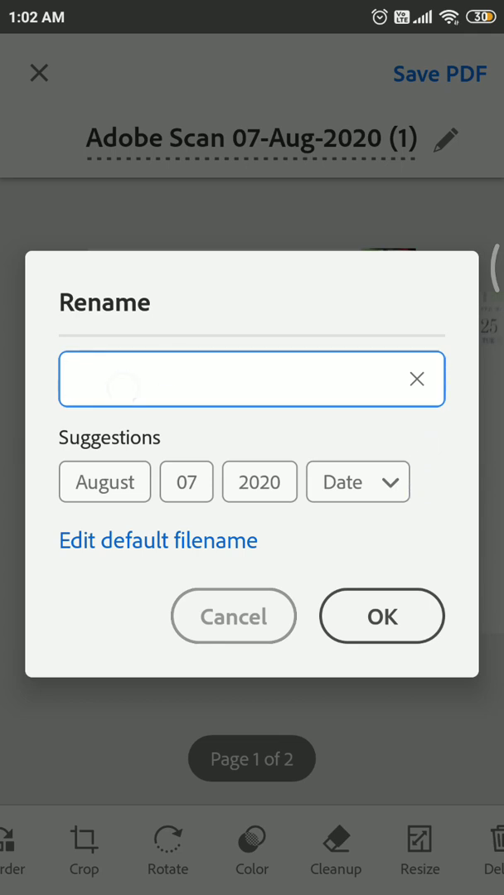
left_click(240, 378)
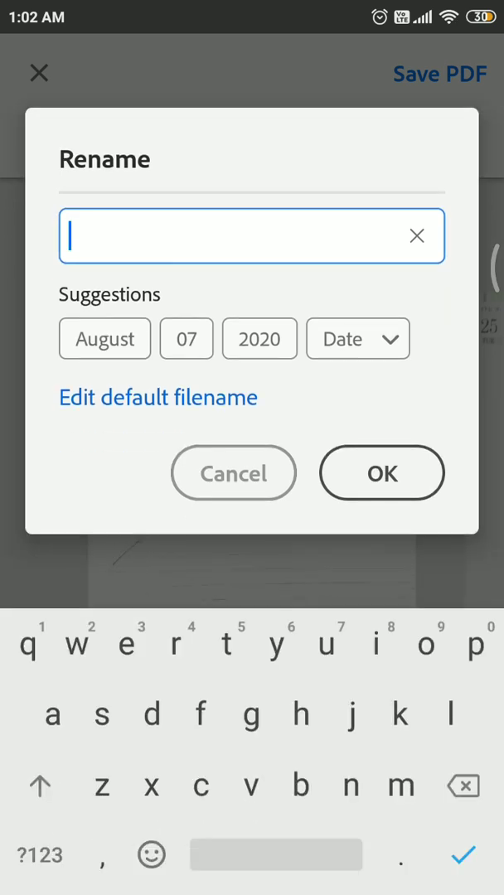
type("kapil")
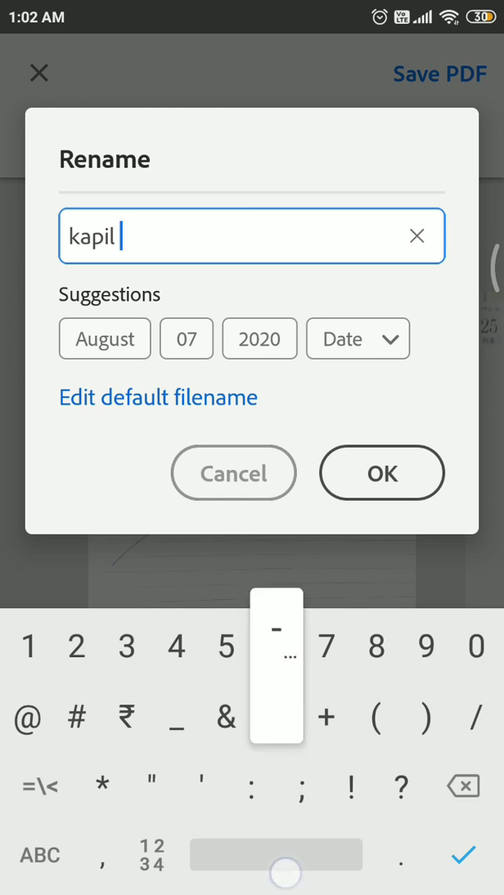
type("- Ec")
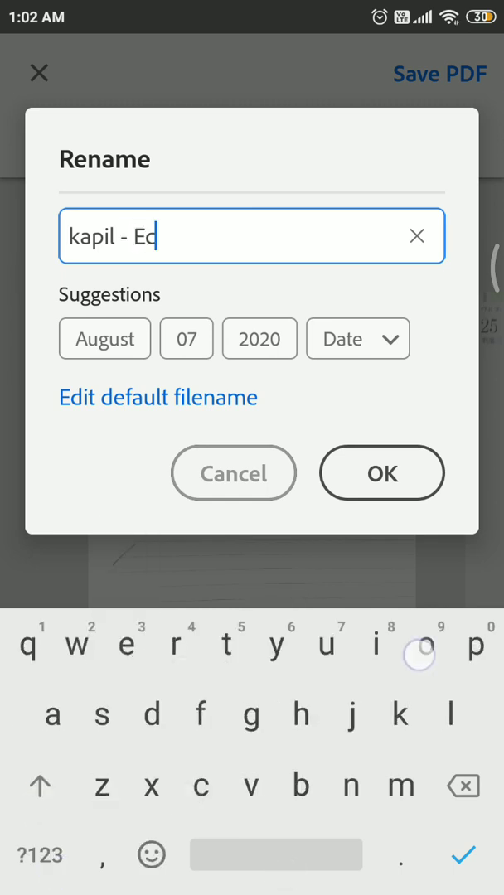
type("o answer")
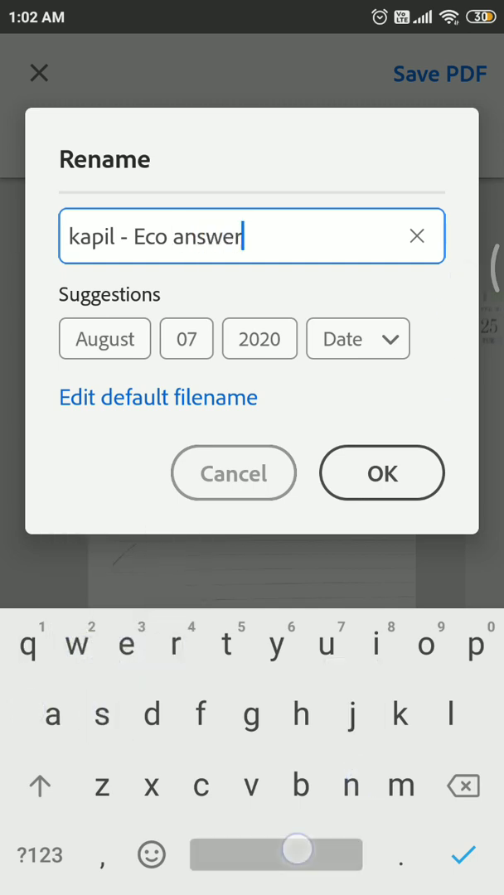
type("sheet")
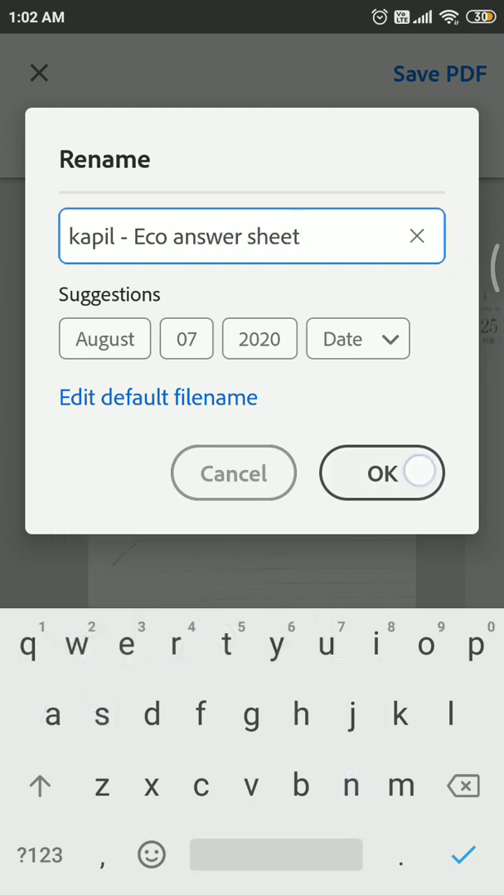
left_click(381, 474)
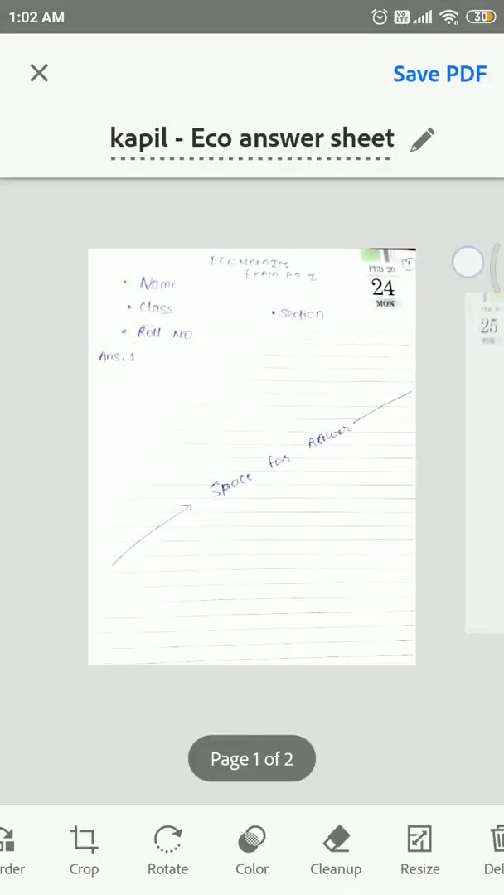
Save the scan as a PDF and share it to Google Classroom's XI - ECONOMICS class
left_click(441, 73)
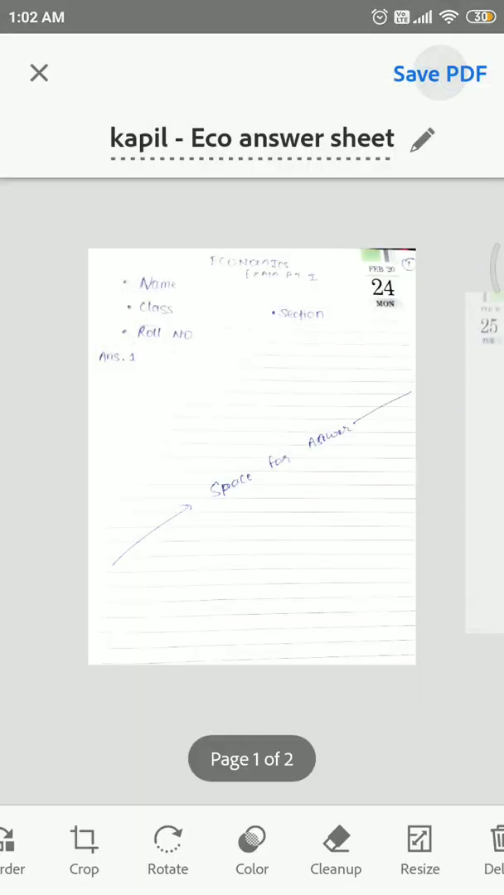
left_click(441, 73)
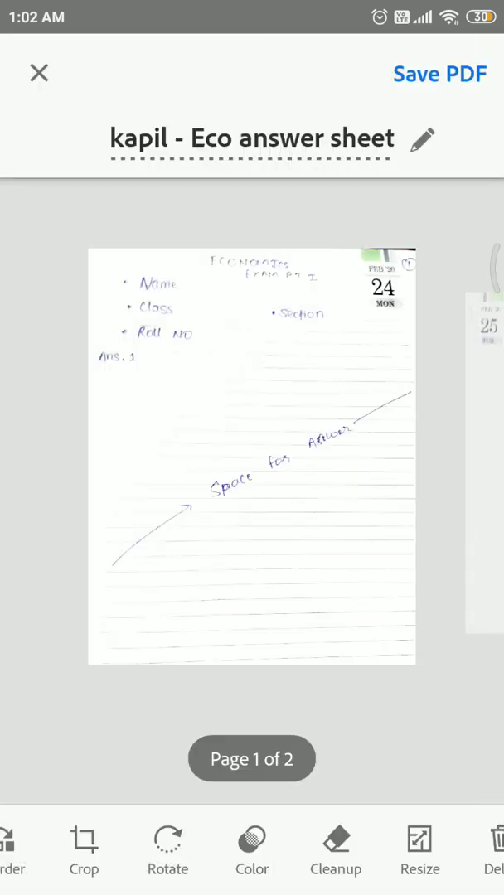
left_click(440, 73)
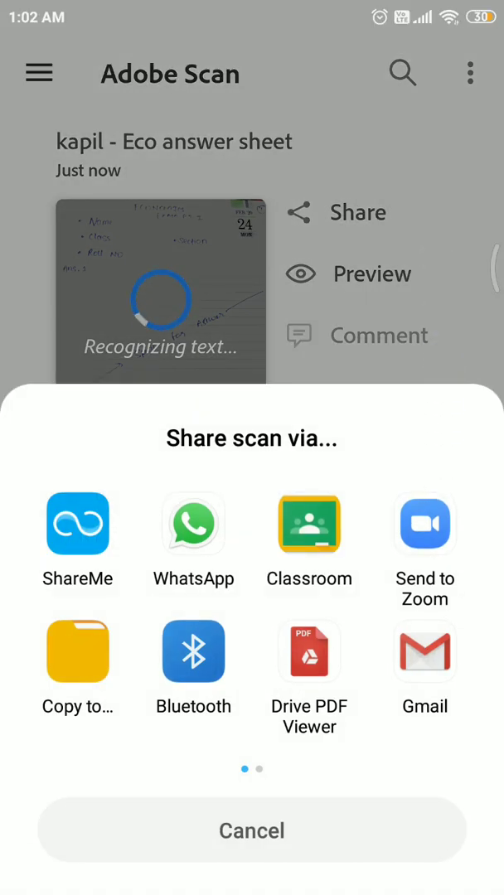
left_click(308, 524)
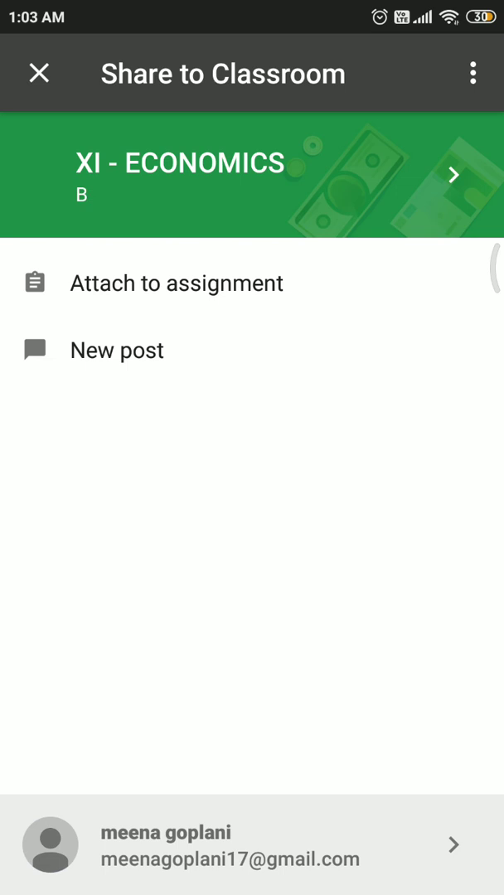
Attach the PDF to the DEMO - TEST assignment in Classroom
left_click(176, 281)
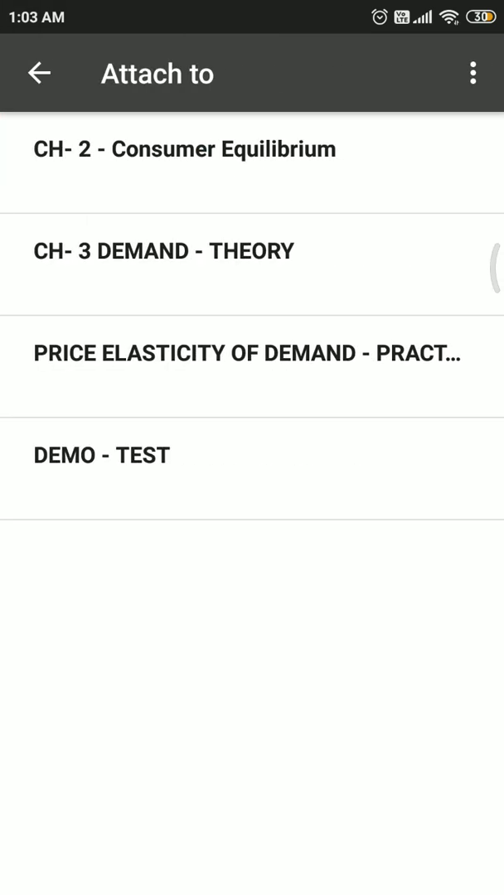
left_click(247, 353)
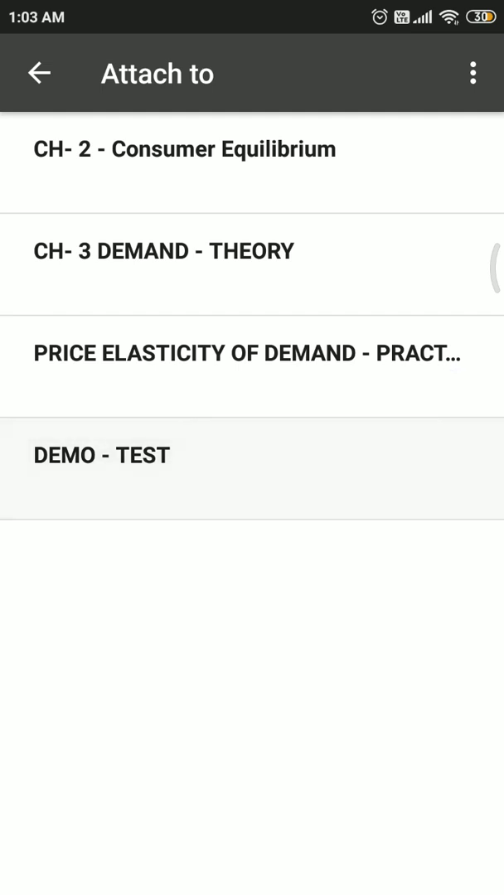
left_click(103, 454)
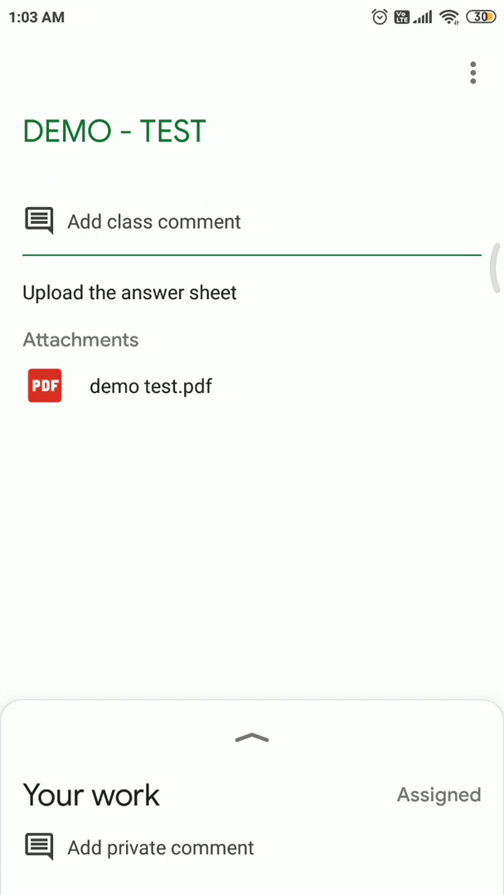
Hand in the attached answer sheet so the work status reads Handed in
left_click(252, 739)
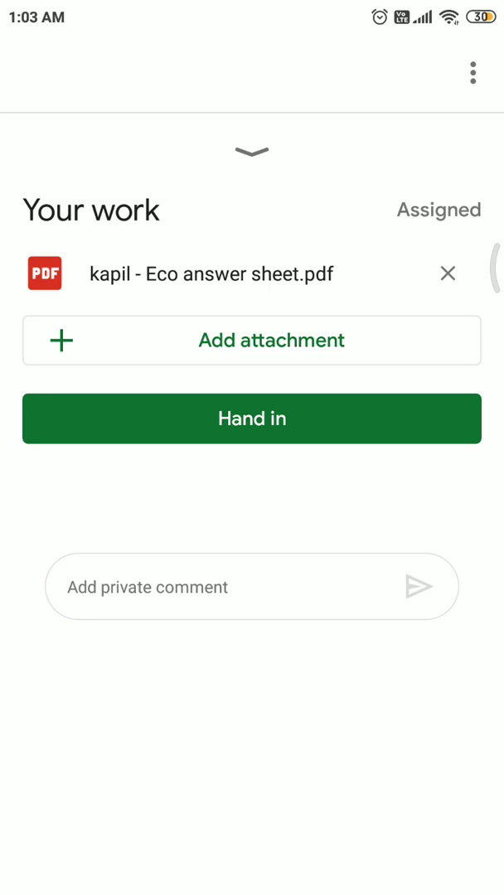
left_click(419, 587)
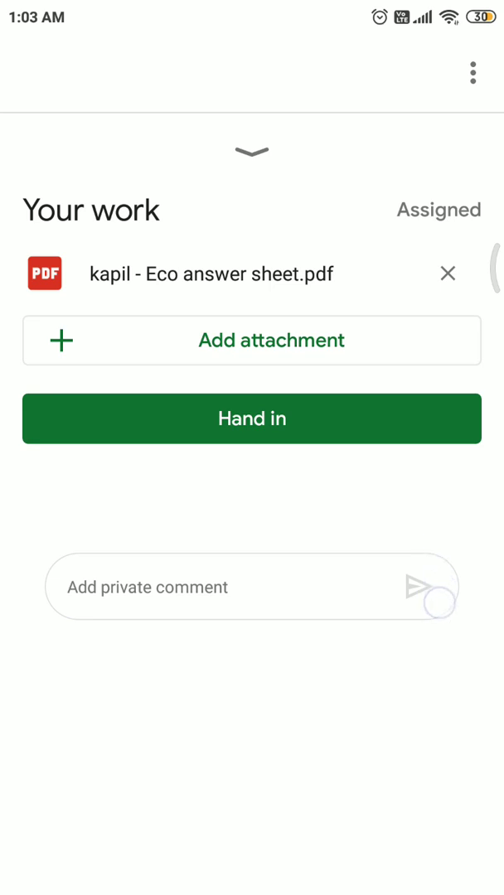
left_click(252, 418)
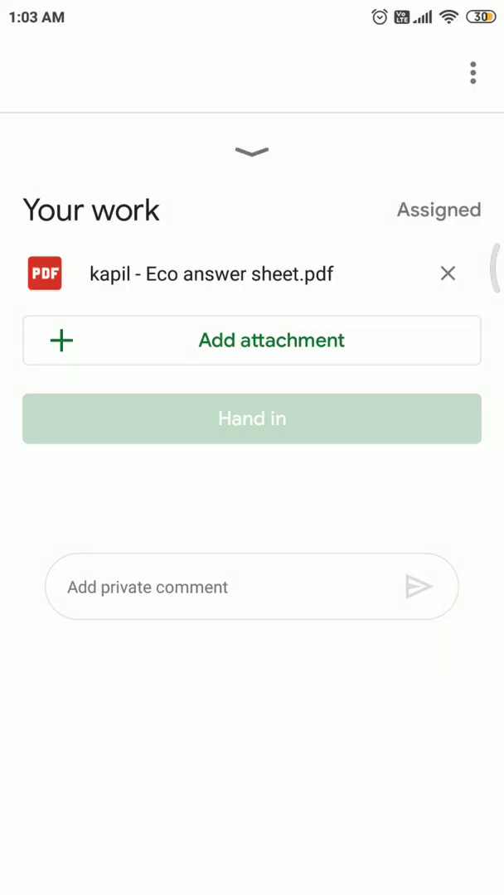
left_click(252, 418)
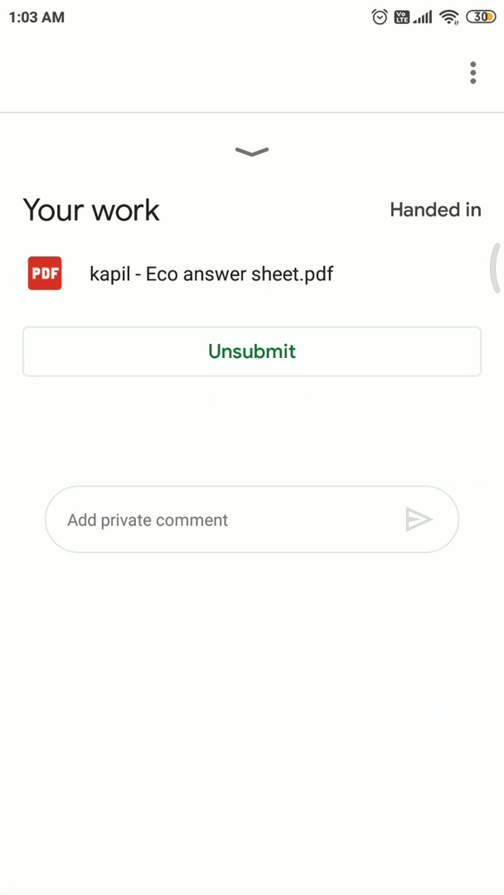
left_click(149, 520)
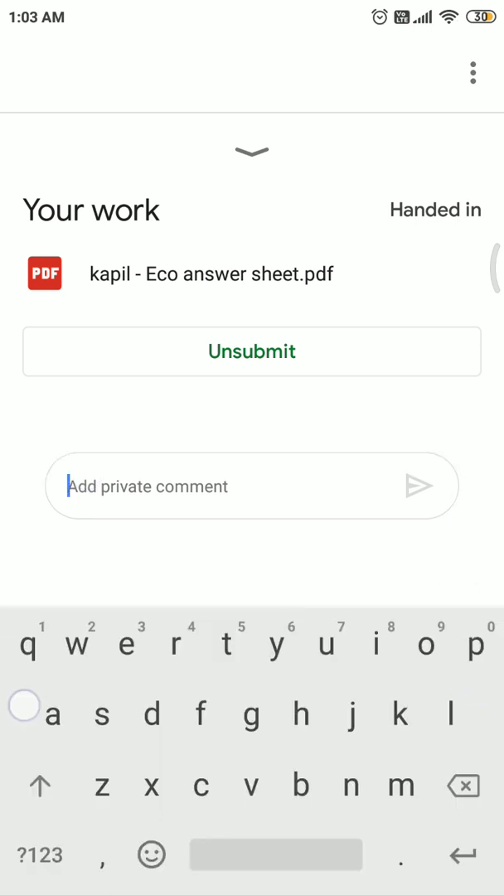
Post the private comment 'answersheet uploaded sucessfully' to the teacher
type("answersheet uploaded")
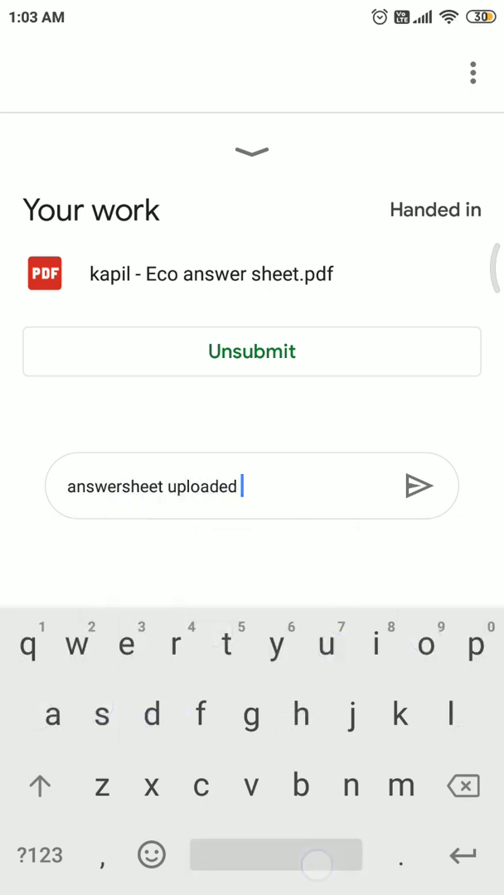
type("sucess")
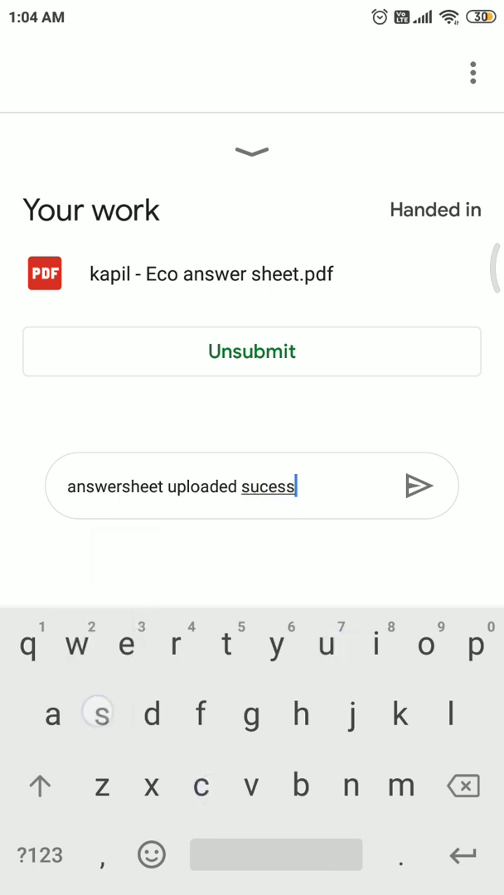
type("fully")
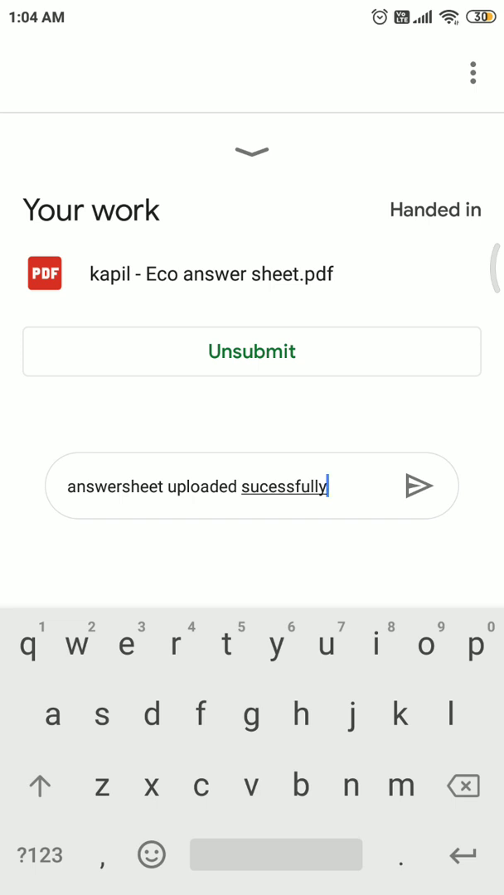
left_click(421, 487)
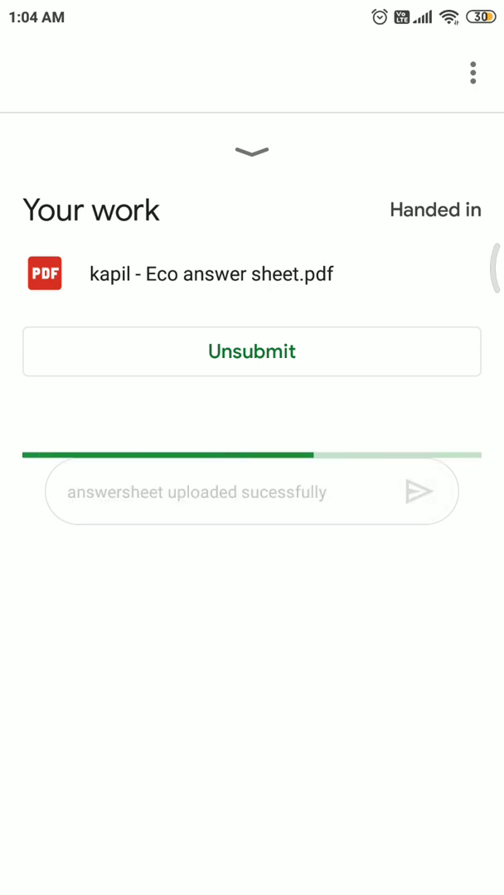
left_click(421, 490)
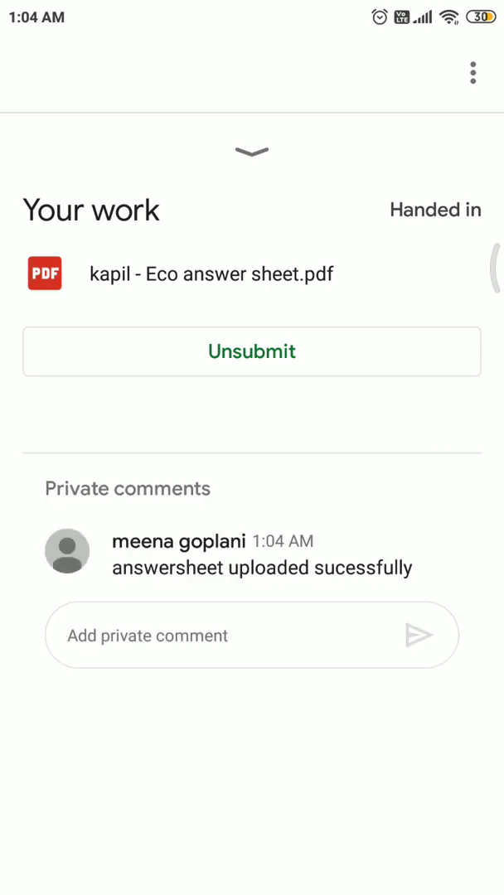